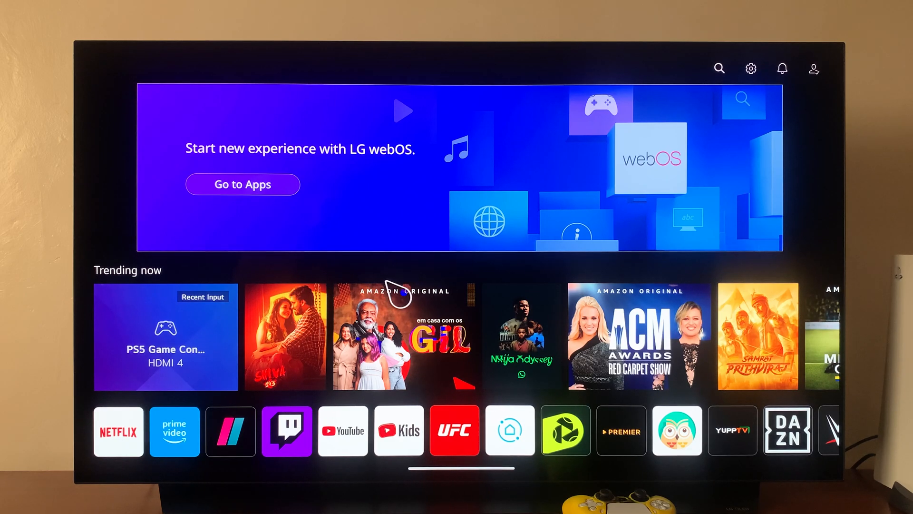
pyautogui.moveTo(94, 226)
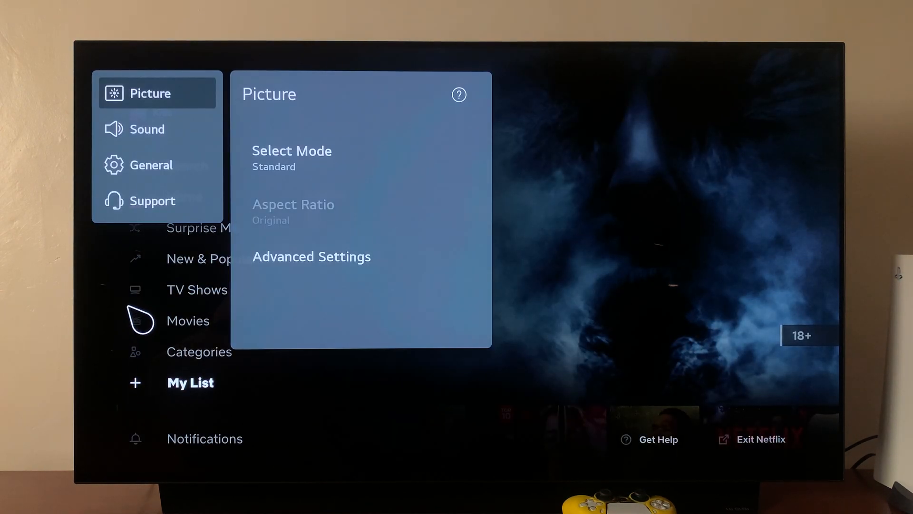
# Show the General settings category with AI Service, Programmes, Devices, Network, System and Accessibility
pyautogui.click(151, 165)
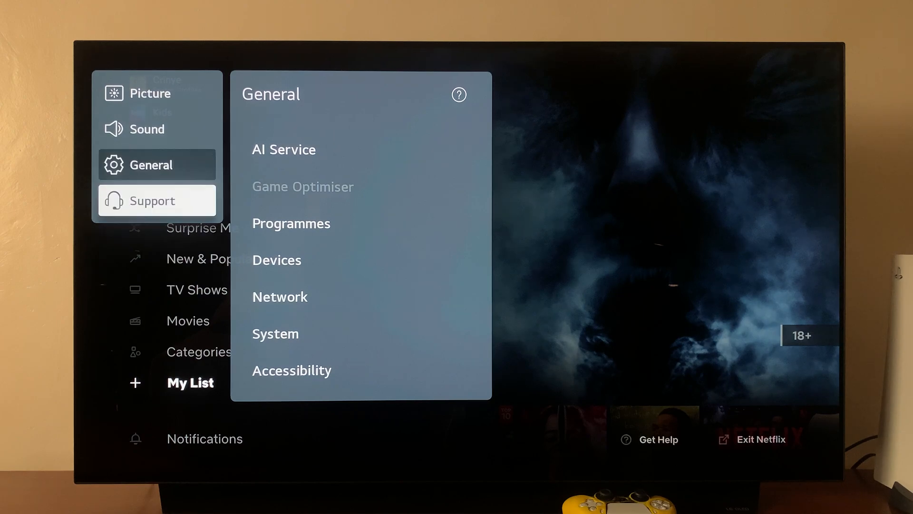
# Close settings and return to the webOS home screen with Netflix first in the app row
pyautogui.click(152, 199)
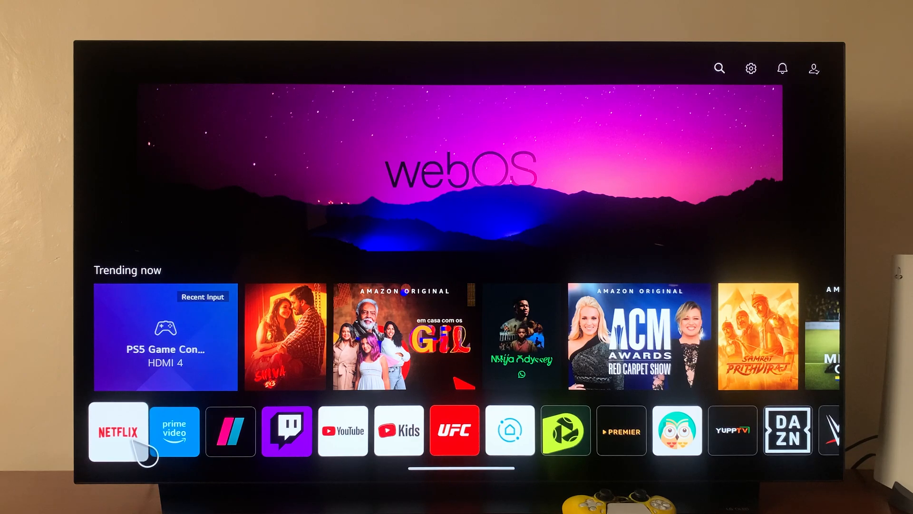
# Launch Netflix and bring up its Get Help screen with Member details listed first
pyautogui.click(118, 434)
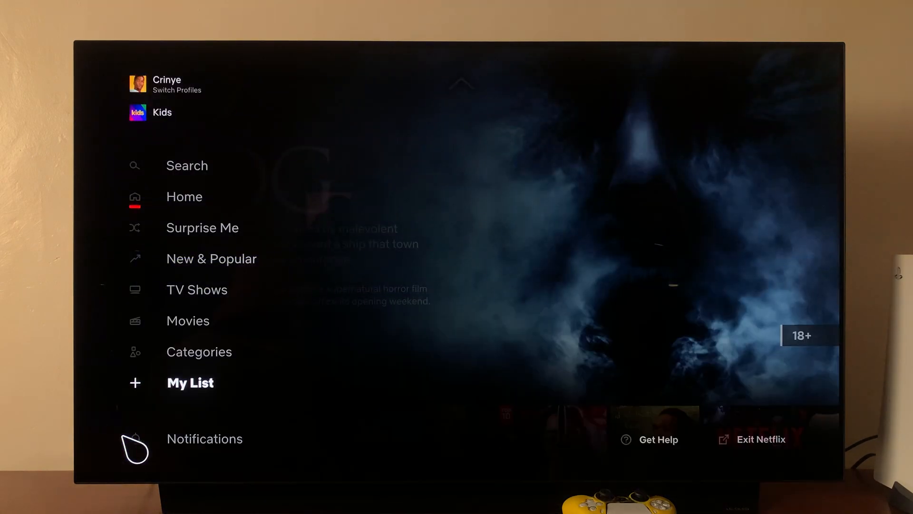
pyautogui.moveTo(588, 348)
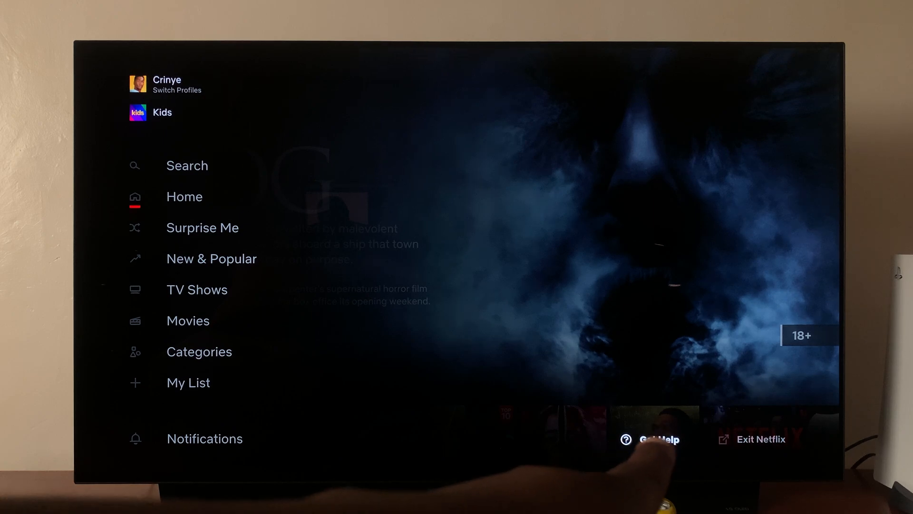
pyautogui.click(658, 440)
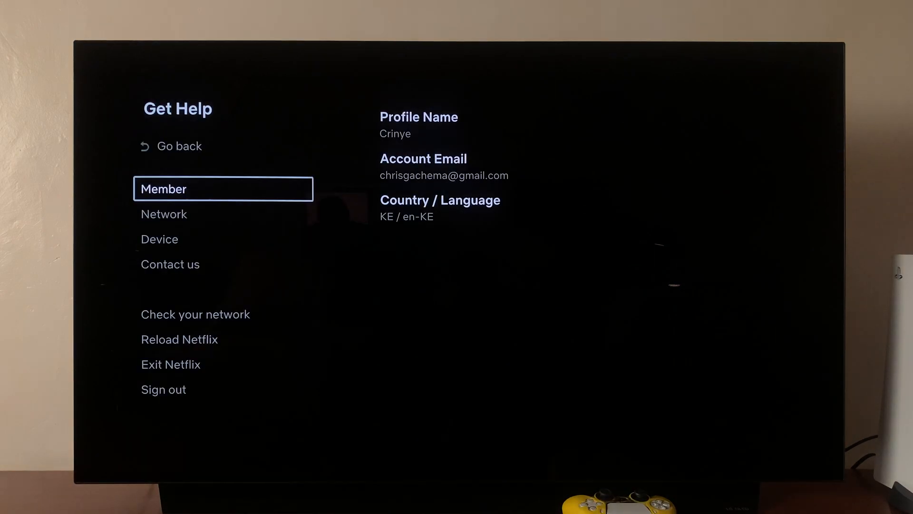